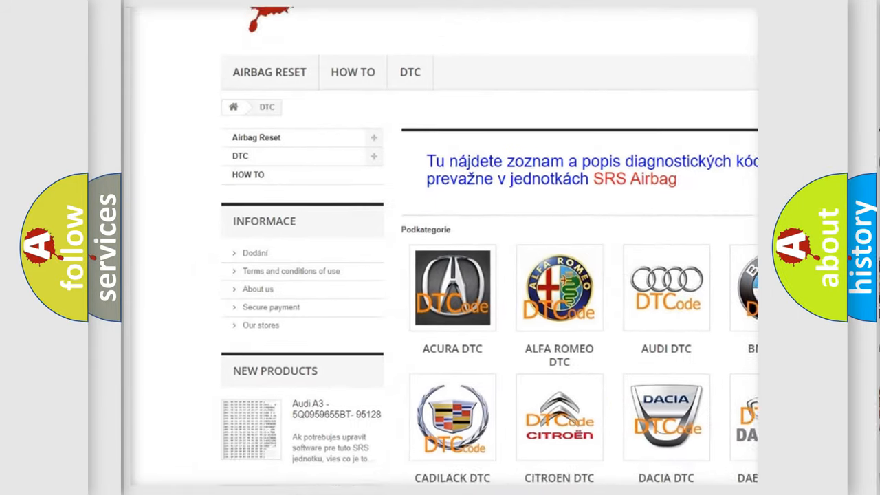
pyautogui.scroll(-3)
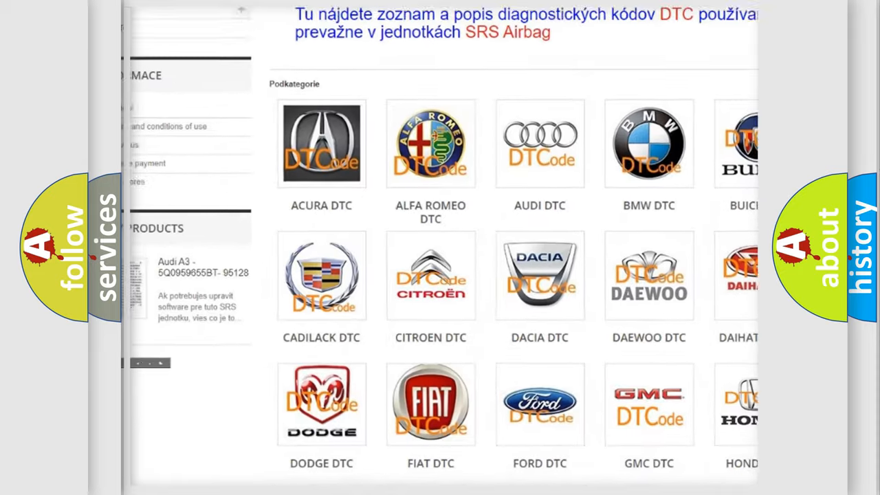
pyautogui.scroll(-3)
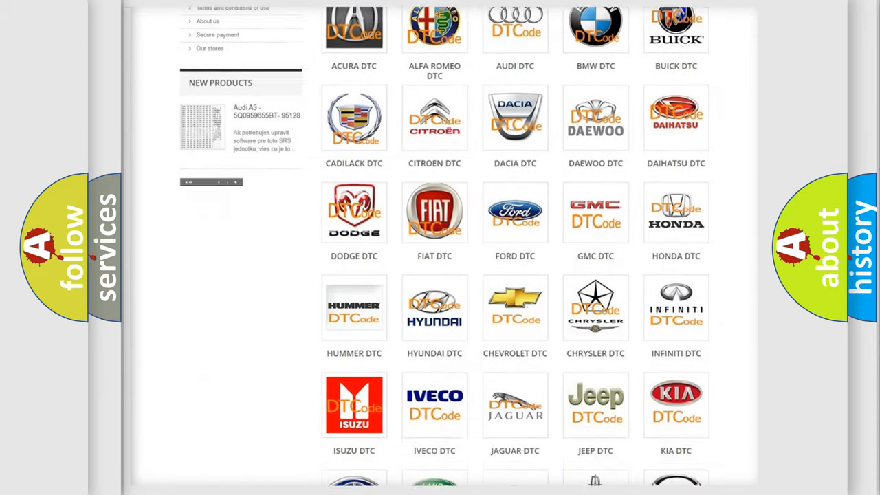
pyautogui.scroll(-3)
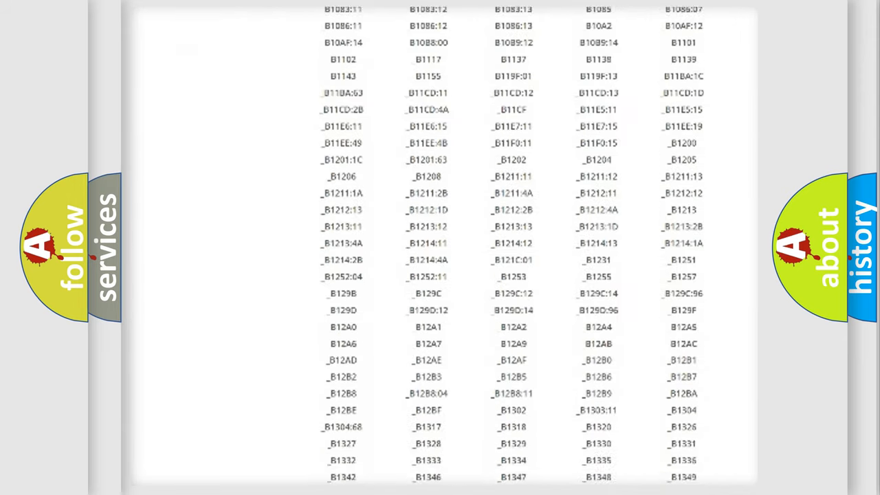
pyautogui.scroll(-3)
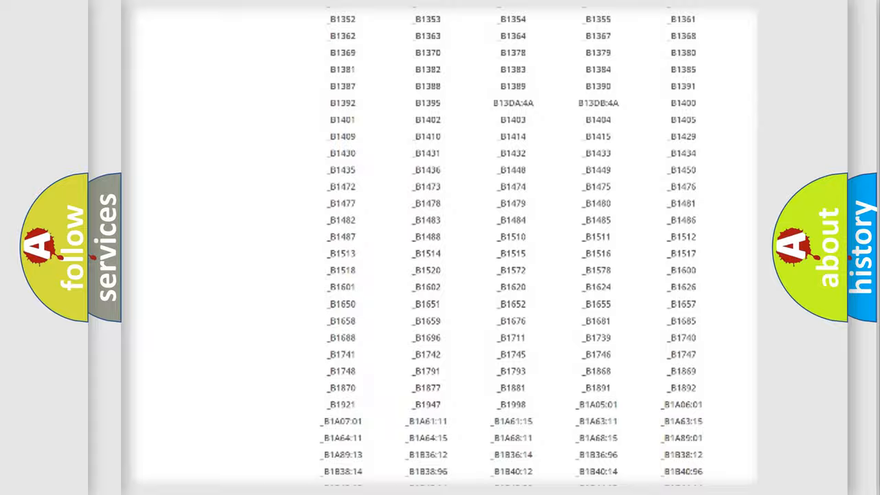